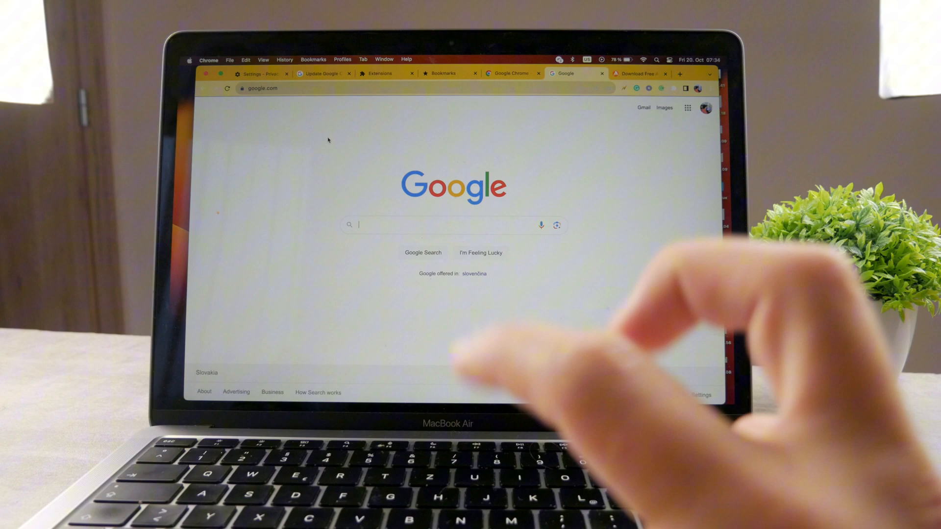
Bring up Chrome's main three-dot menu from the Google home page.
click(209, 60)
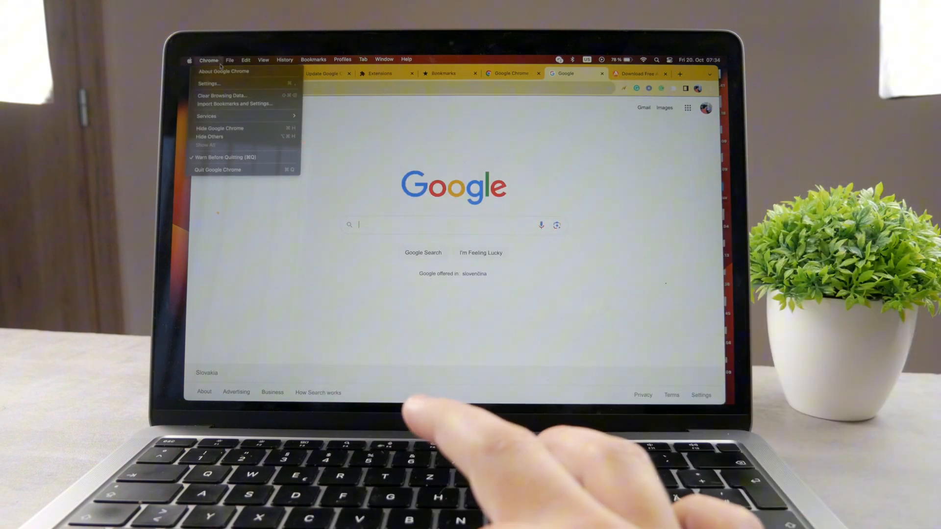
mouse_move(207, 83)
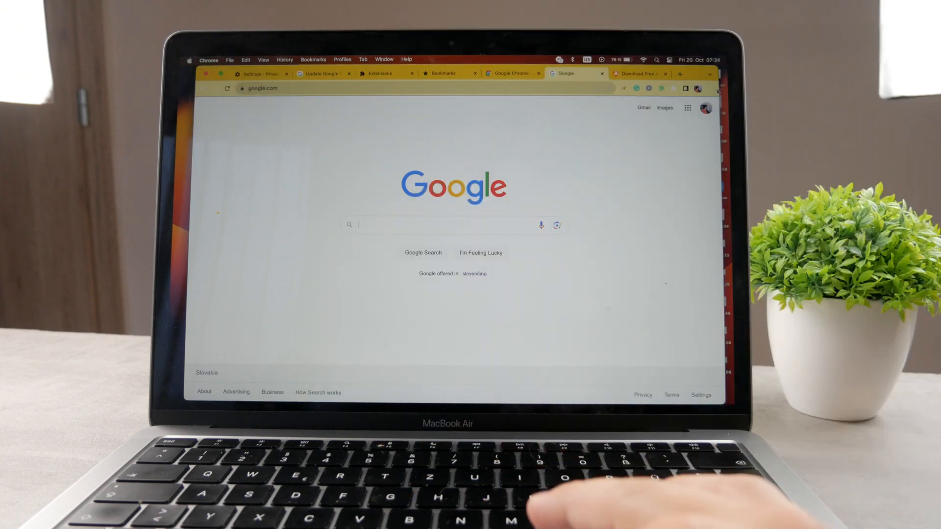
click(697, 89)
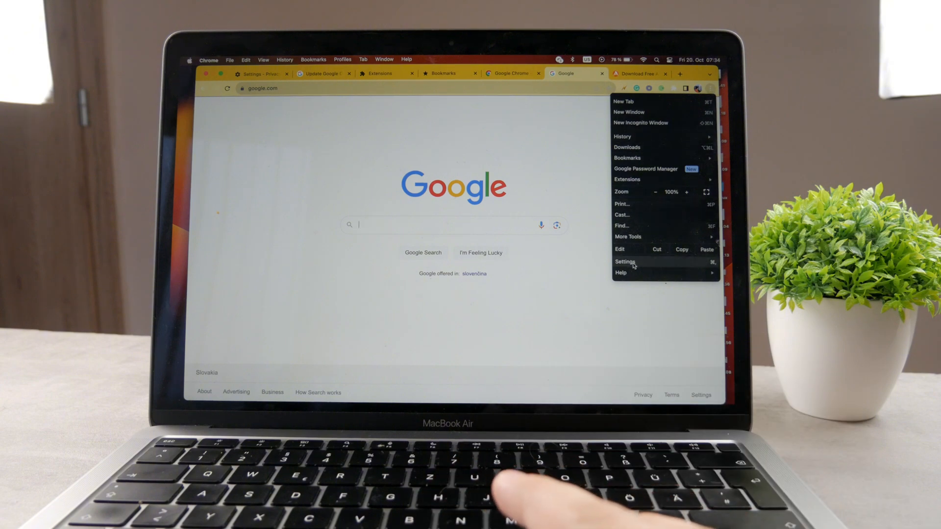
Go to Settings and show the Privacy and security section.
click(624, 262)
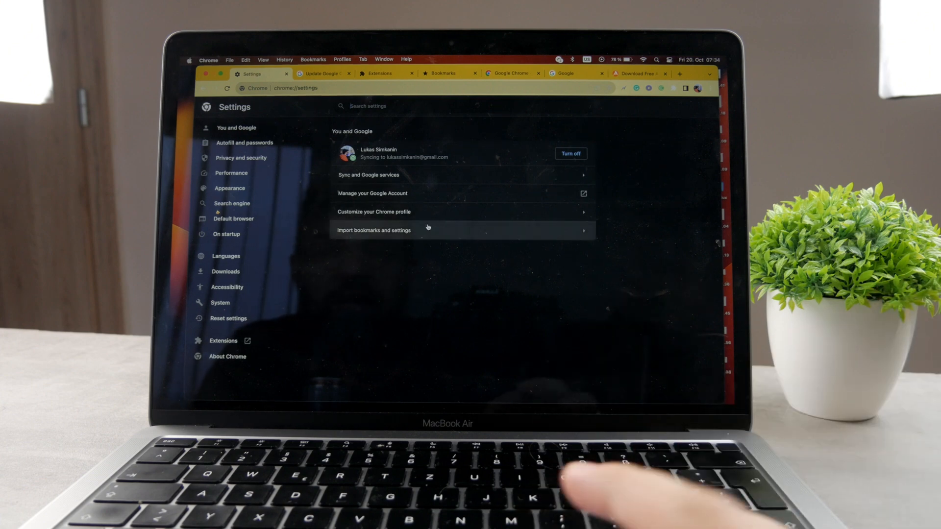
click(237, 158)
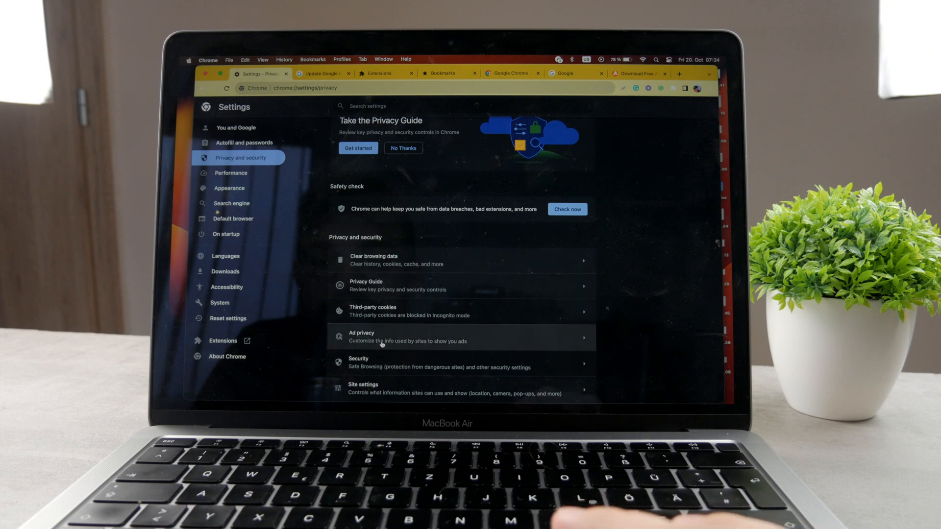
mouse_move(362, 362)
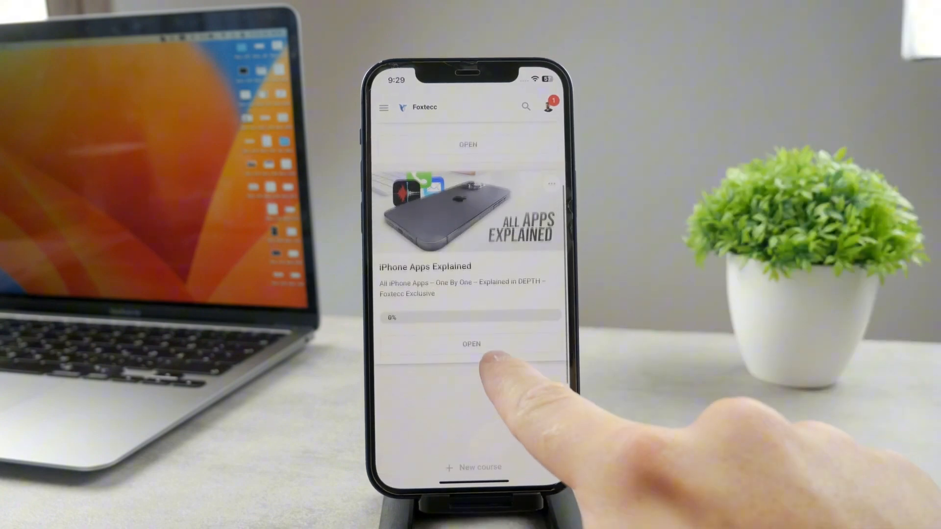
Open the iPhone Apps Explained course in the Foxtecc app.
click(471, 344)
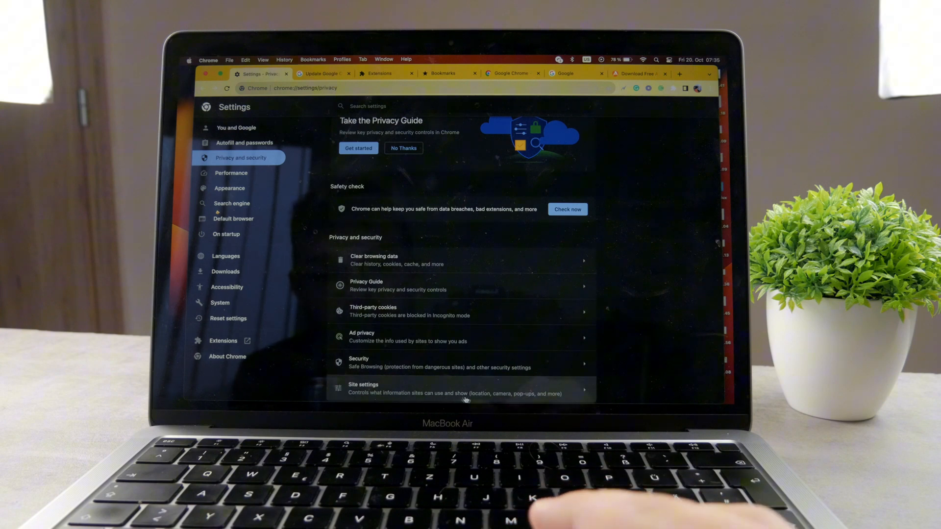
mouse_move(469, 399)
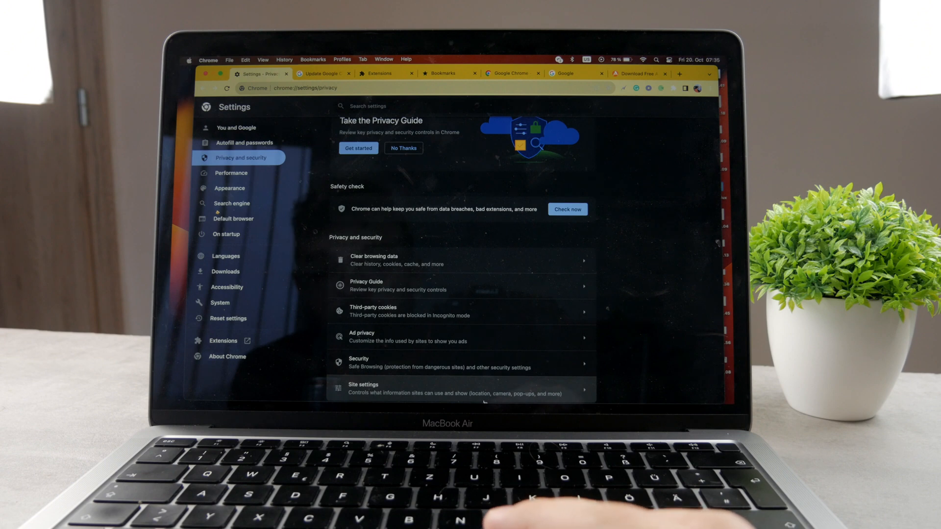
mouse_move(552, 390)
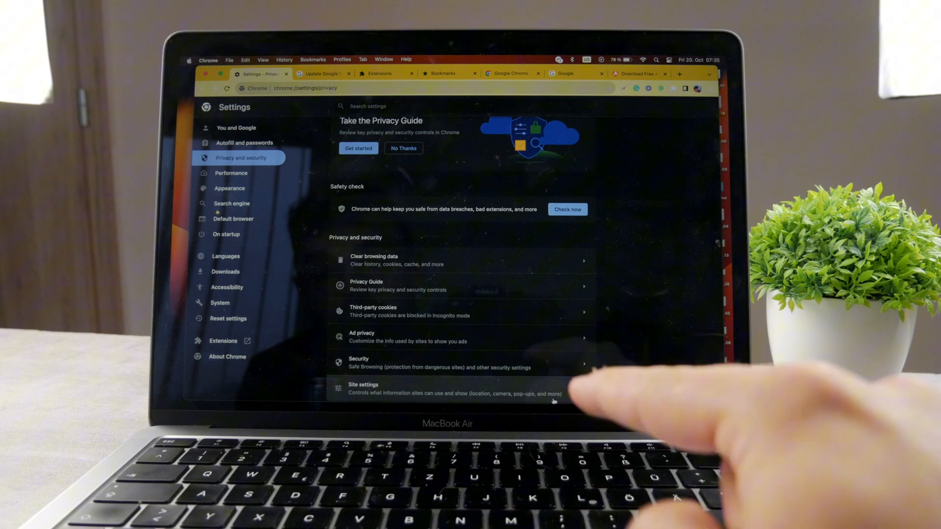
From Site settings, reach the Pop-ups and redirects permission page under Content.
click(363, 389)
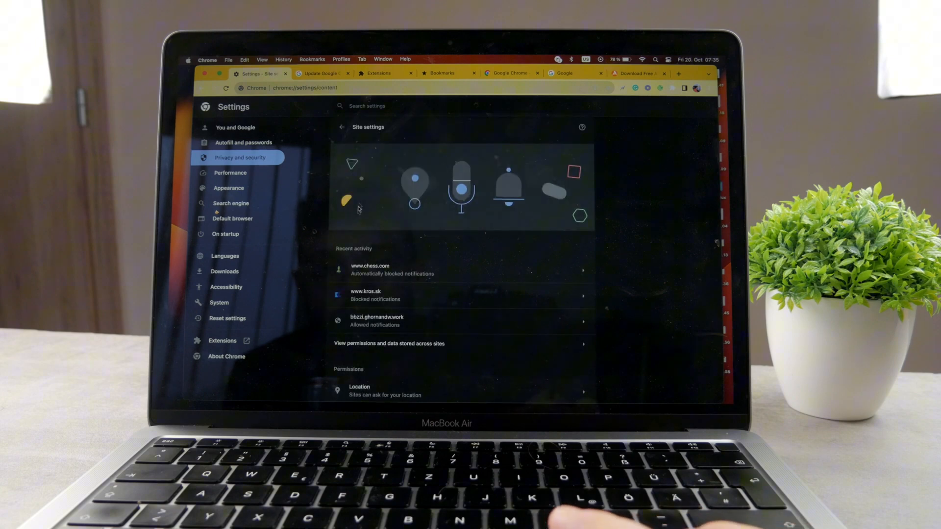
scroll(down, 3)
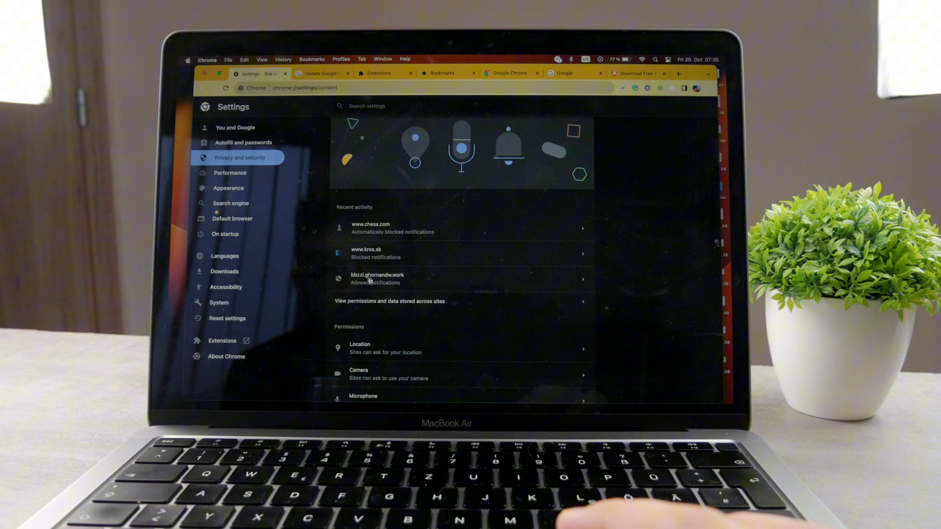
scroll(down, 3)
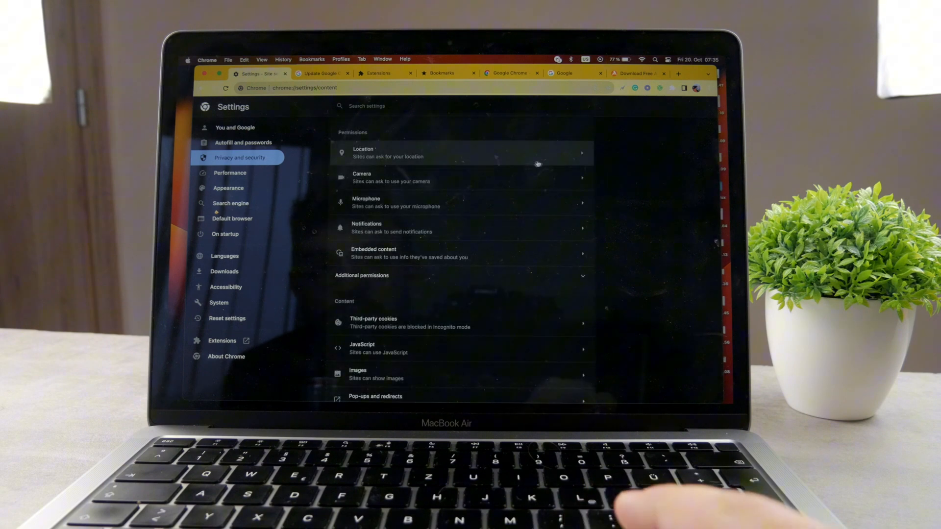
scroll(down, 3)
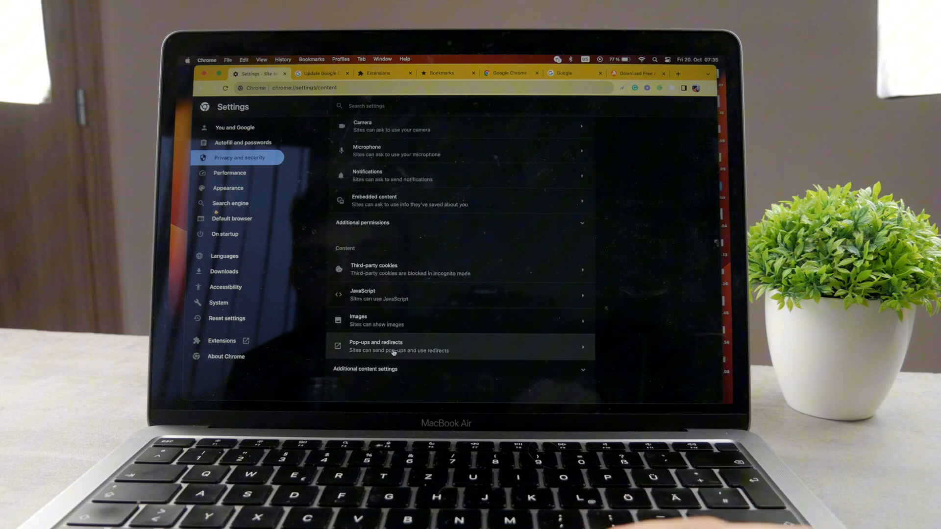
click(396, 346)
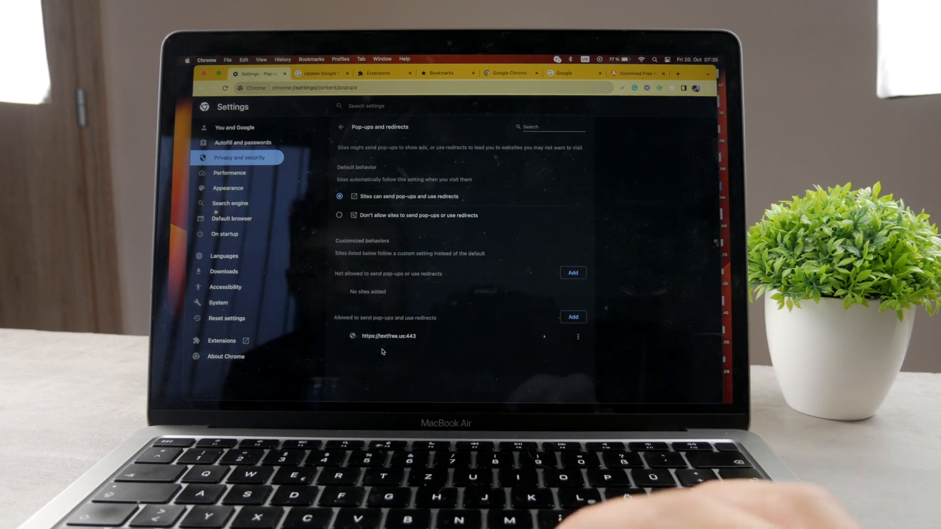
mouse_move(381, 234)
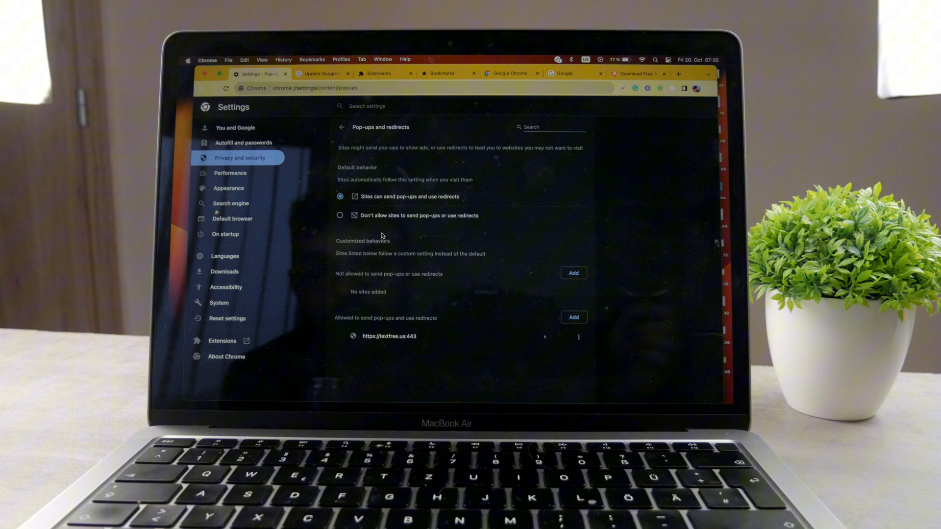
click(340, 216)
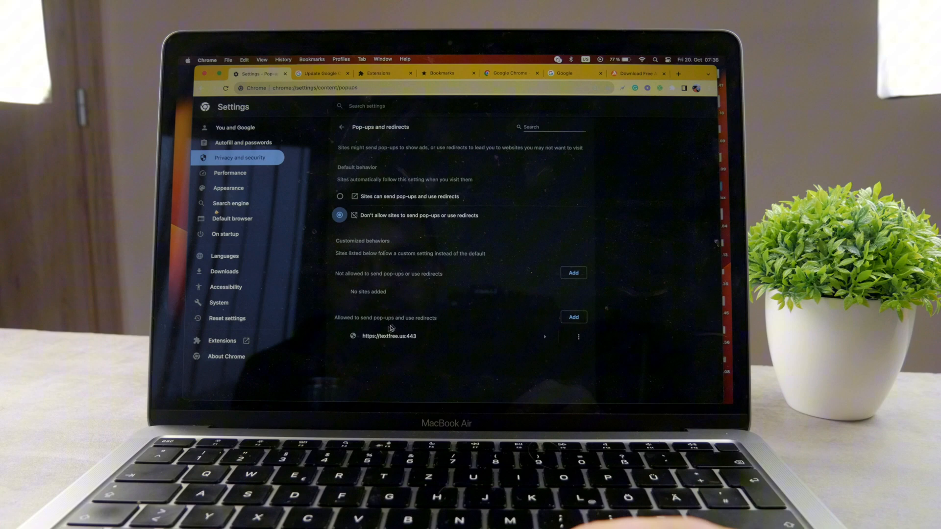
mouse_move(347, 281)
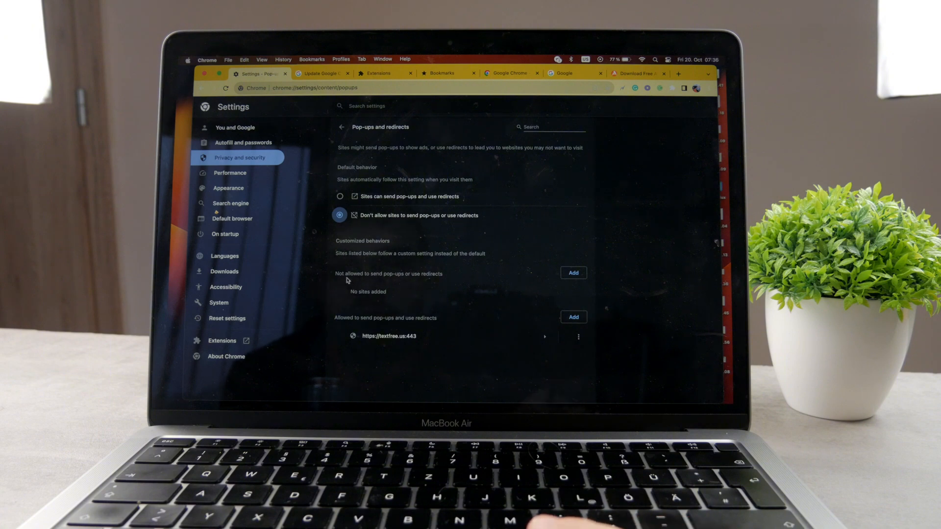
mouse_move(438, 282)
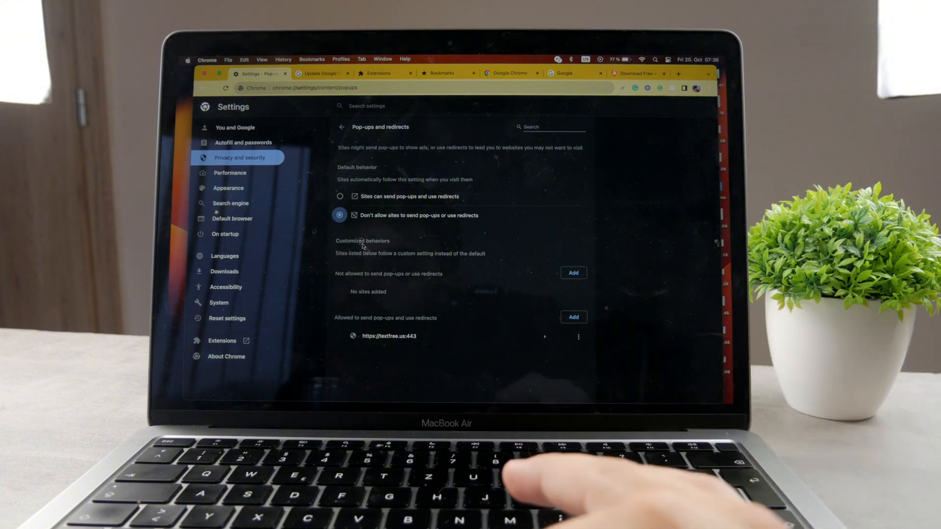
click(340, 196)
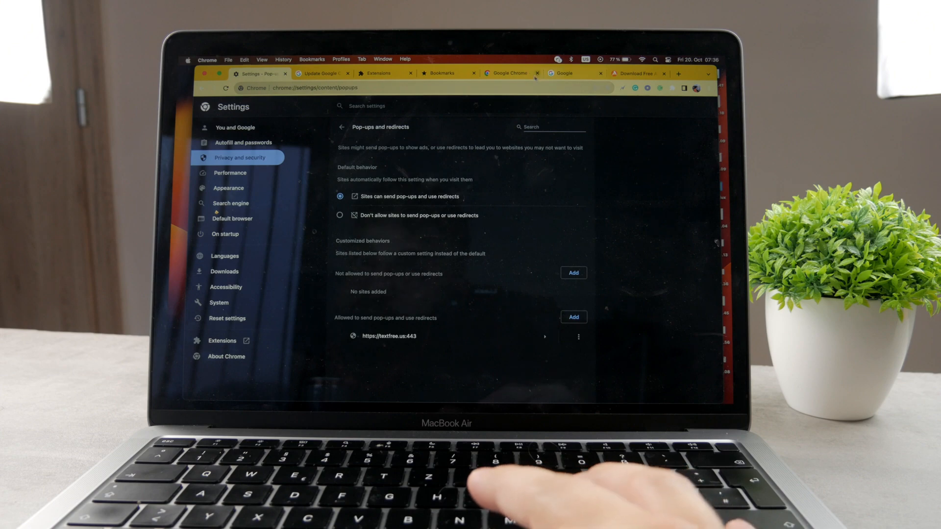
From the Extensions page, search the Chrome Web Store for 'pop'.
click(511, 73)
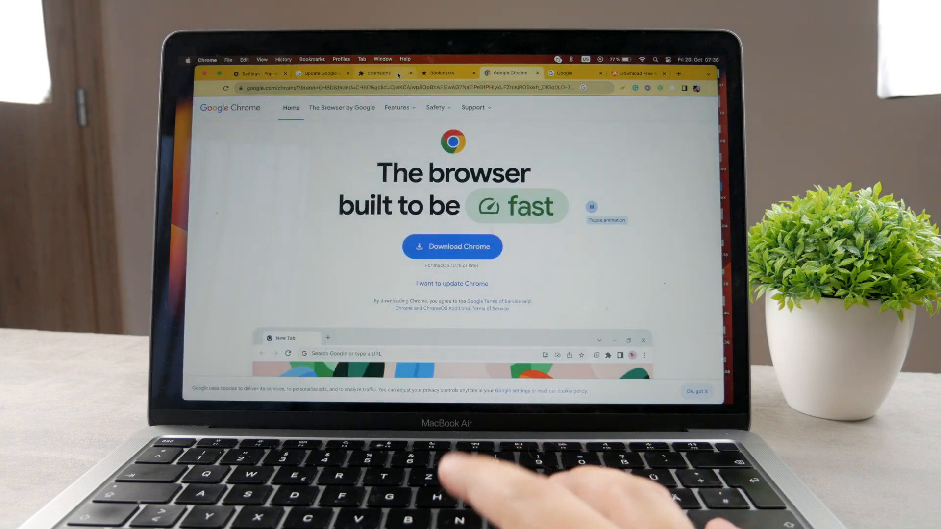
click(380, 74)
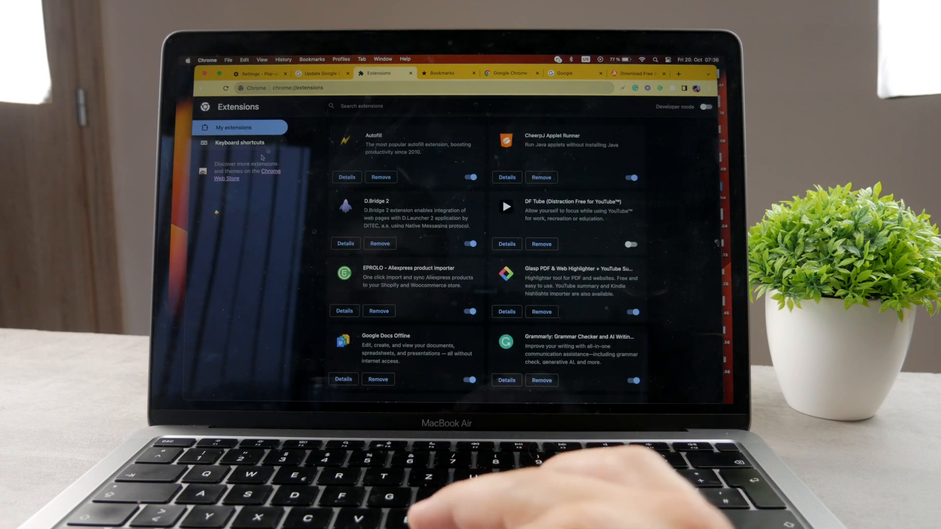
click(678, 74)
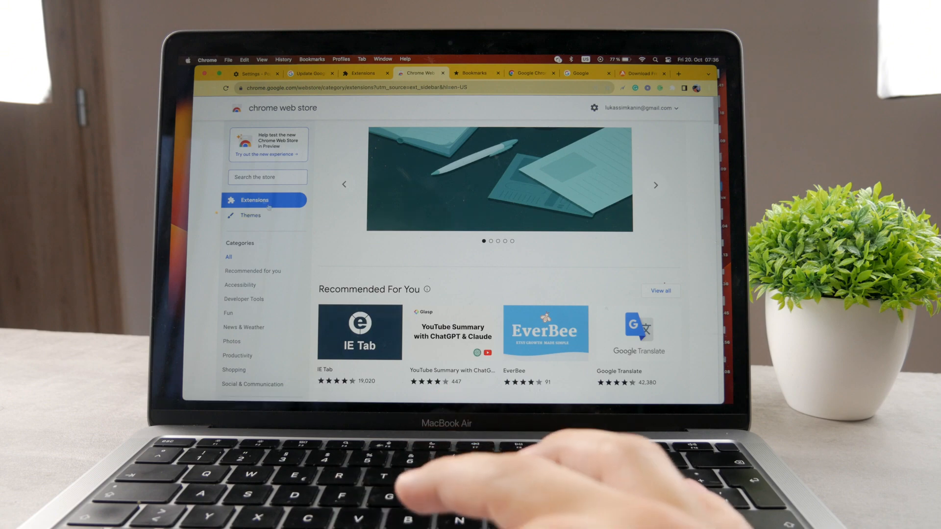
text(pop ups)
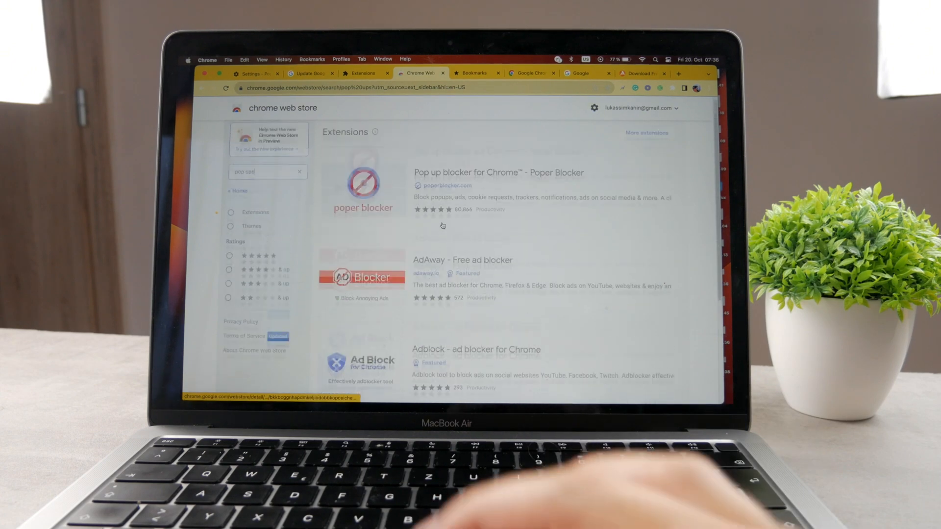
View the Poper Blocker detail page and browse its promo slides.
click(363, 183)
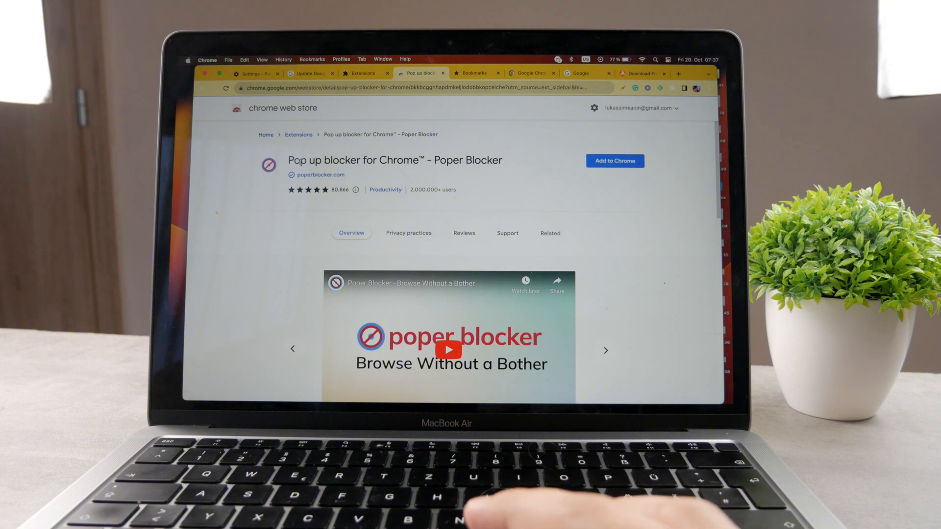
scroll(down, 3)
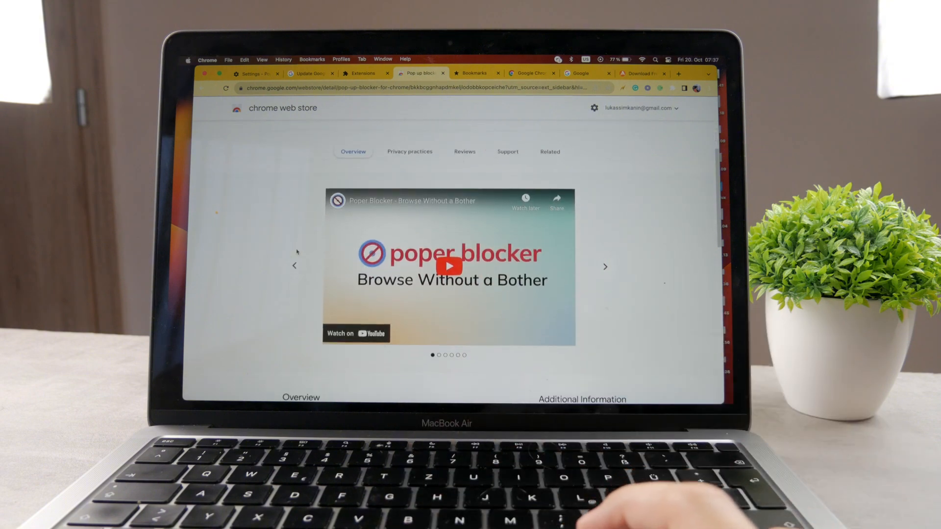
scroll(down, 3)
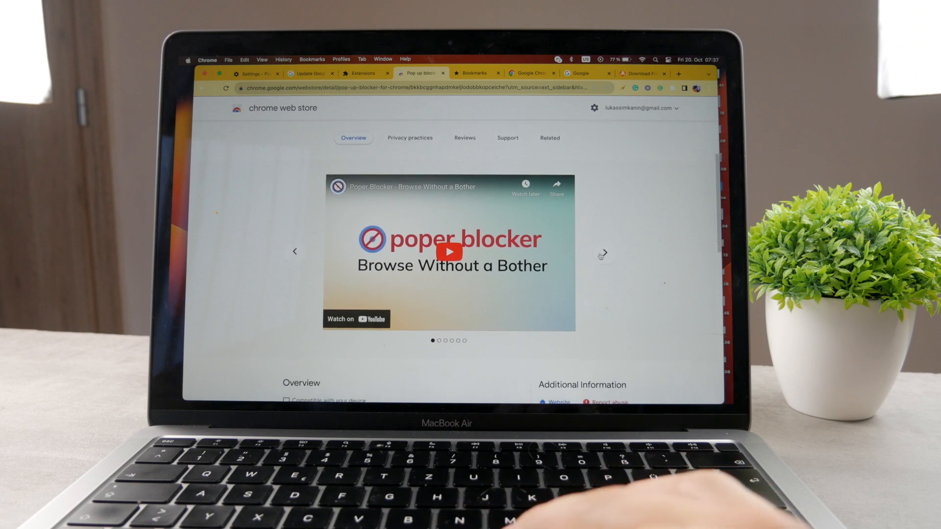
click(604, 252)
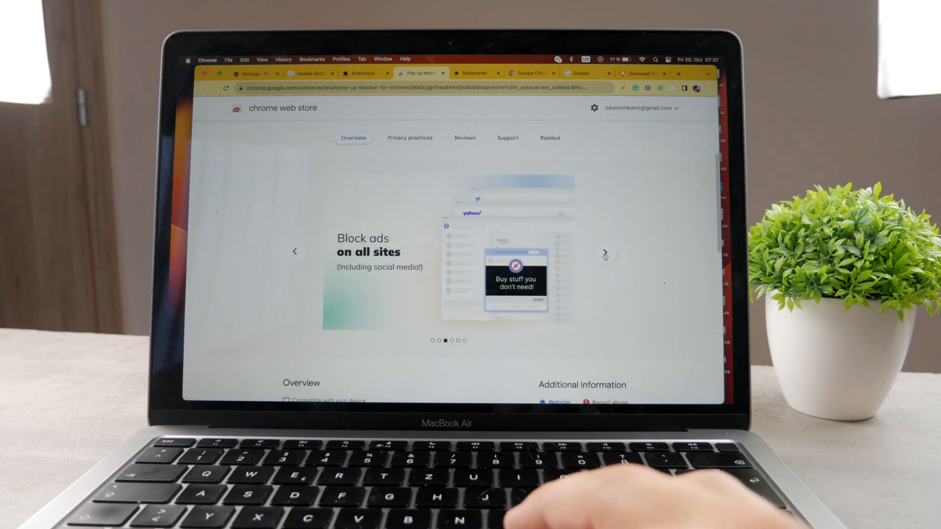
scroll(up, 3)
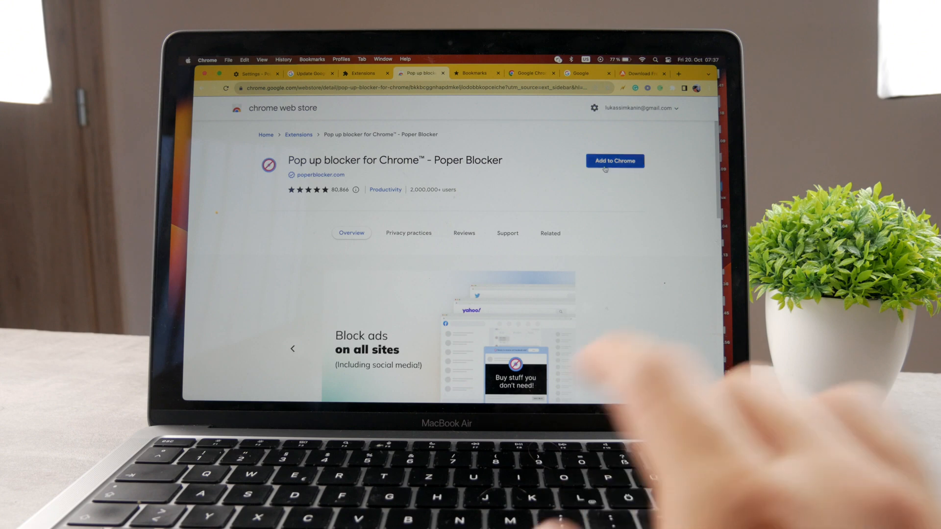